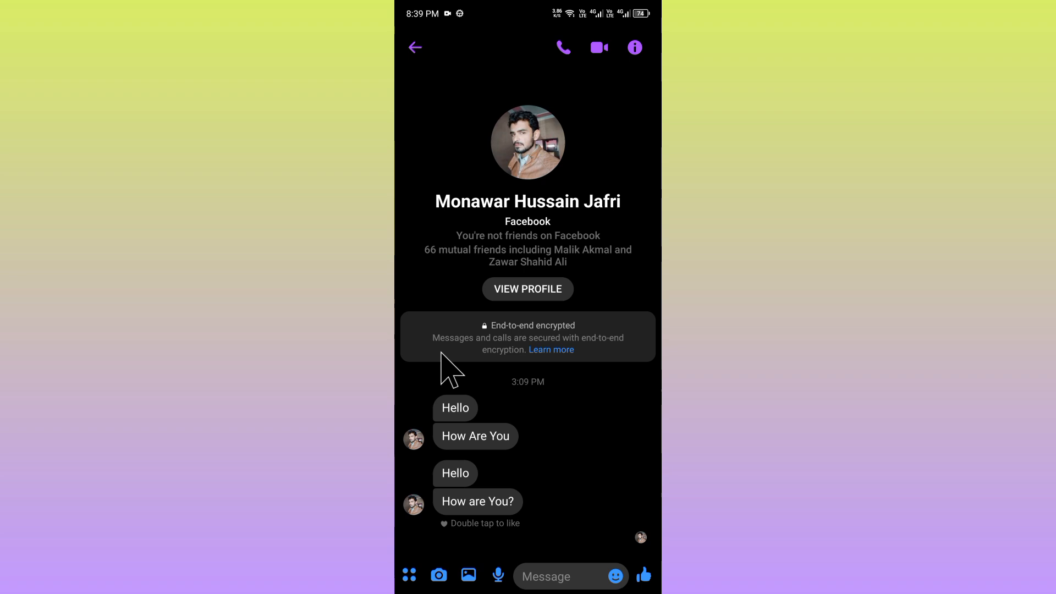
mouse_move(458, 374)
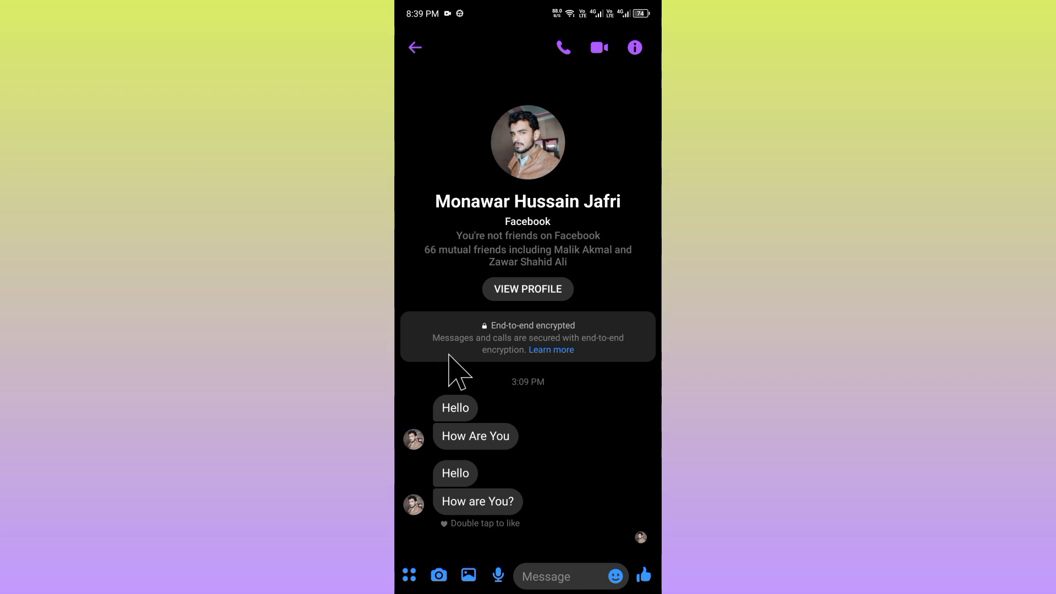
mouse_move(576, 378)
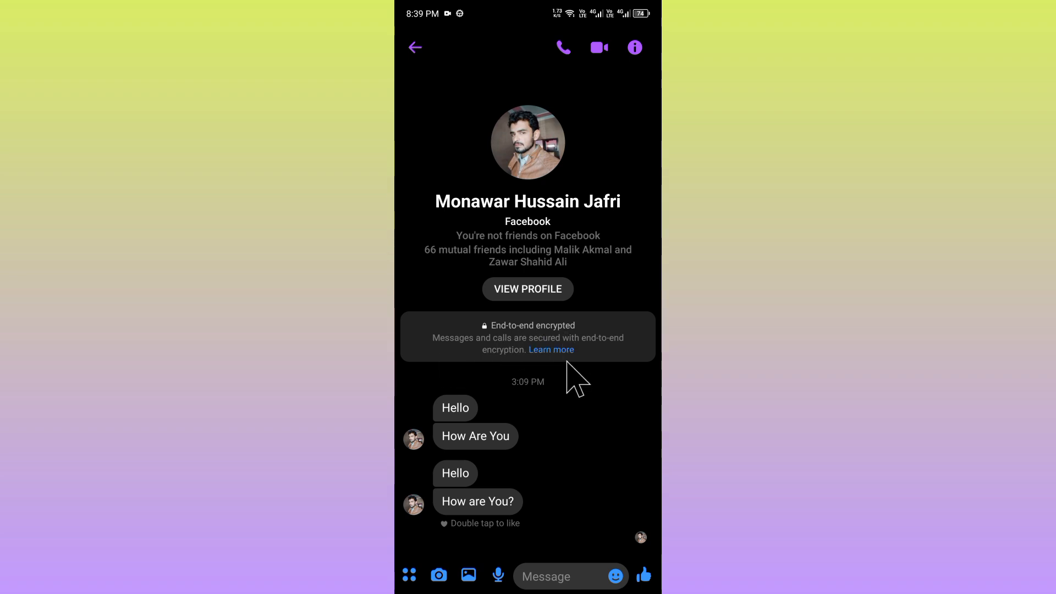
mouse_move(573, 388)
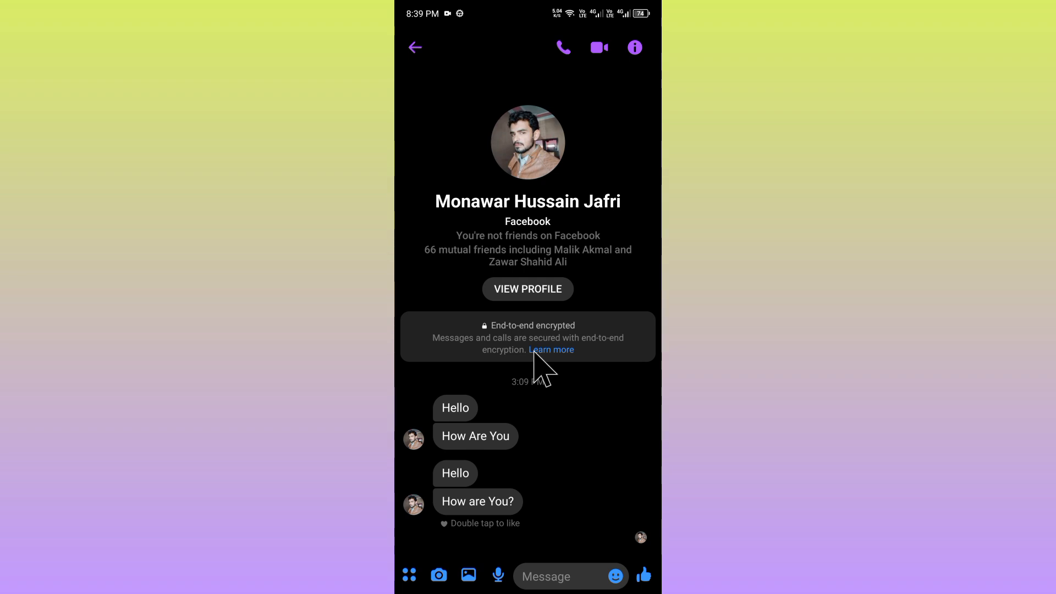
mouse_move(532, 367)
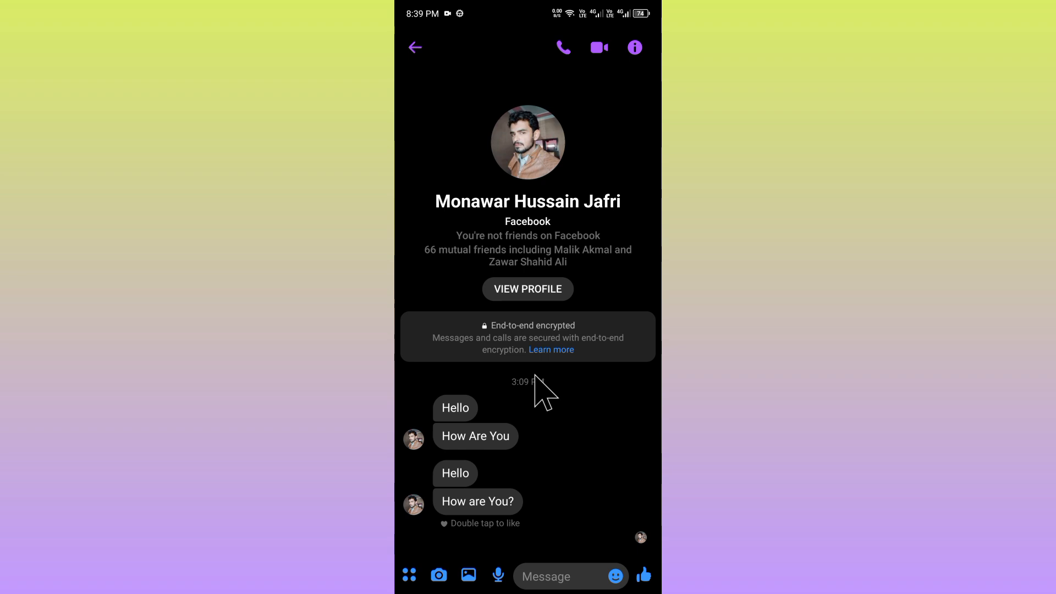
mouse_move(512, 353)
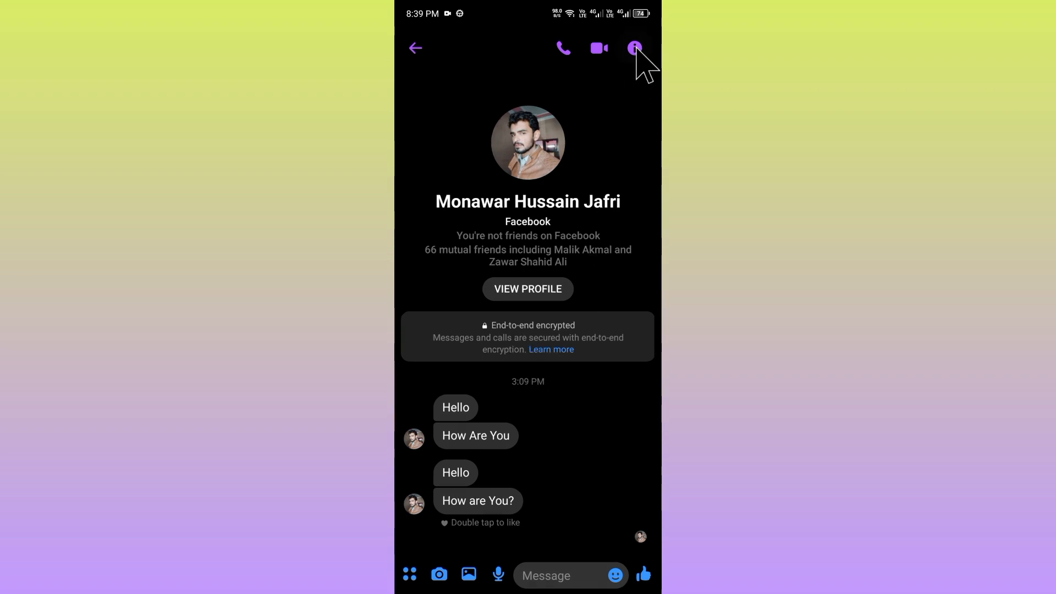
- Restrict this contact from the conversation details, then unrestrict it again
click(632, 48)
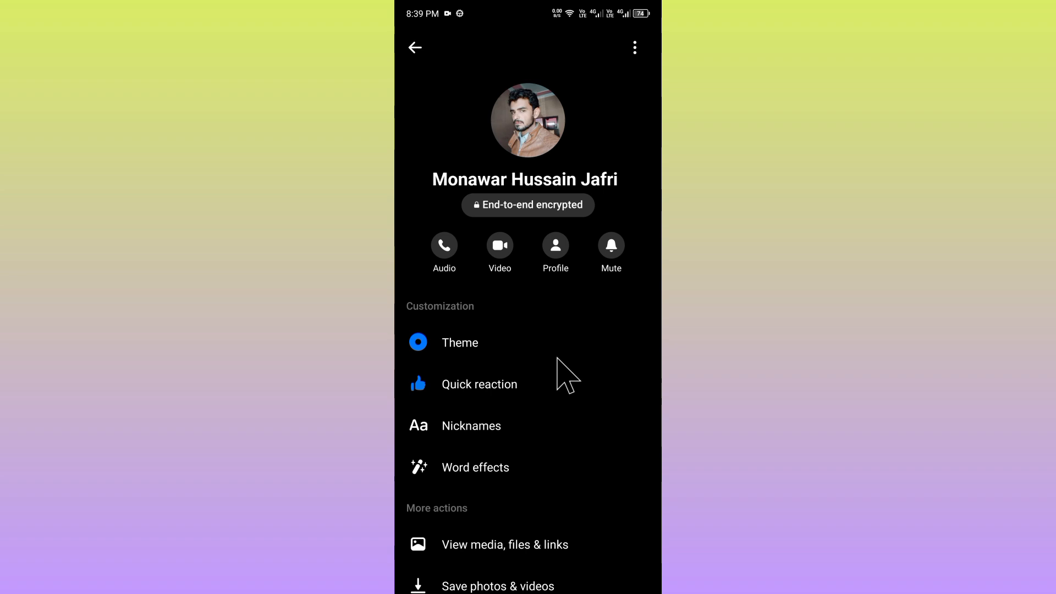
mouse_move(523, 227)
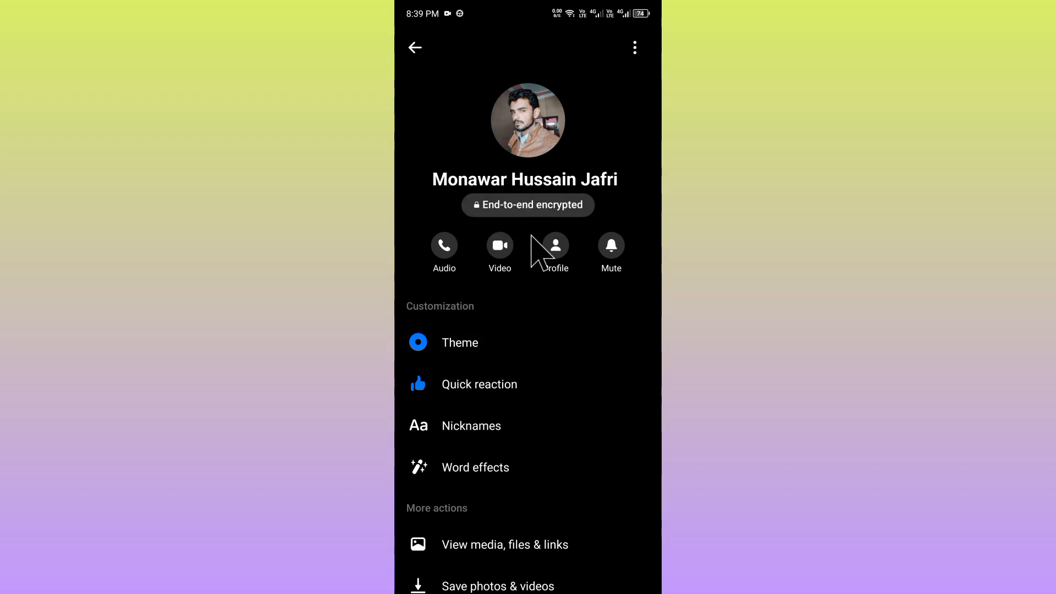
scroll(down, 3)
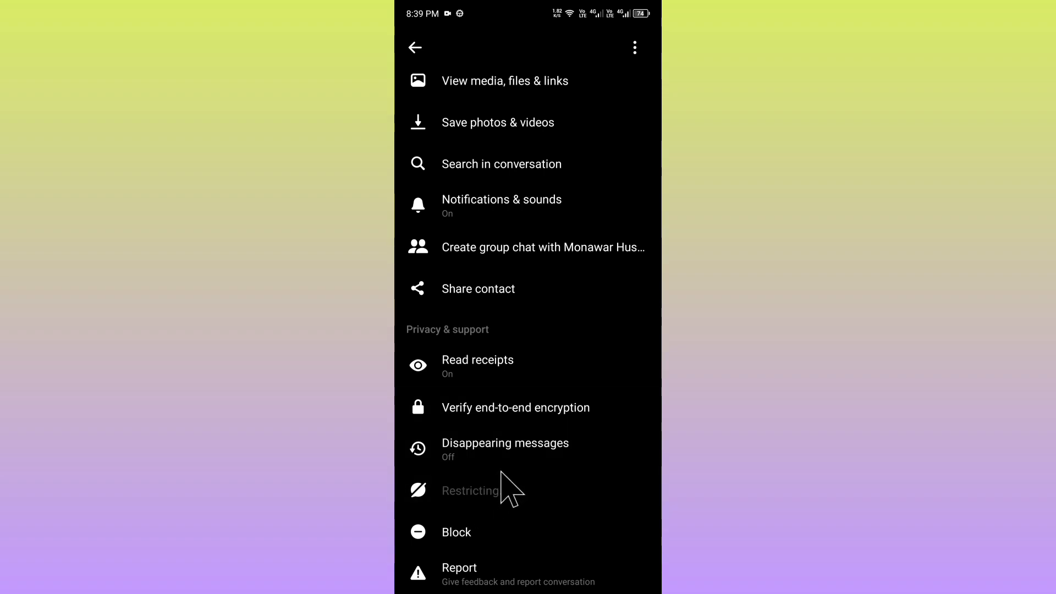
click(471, 489)
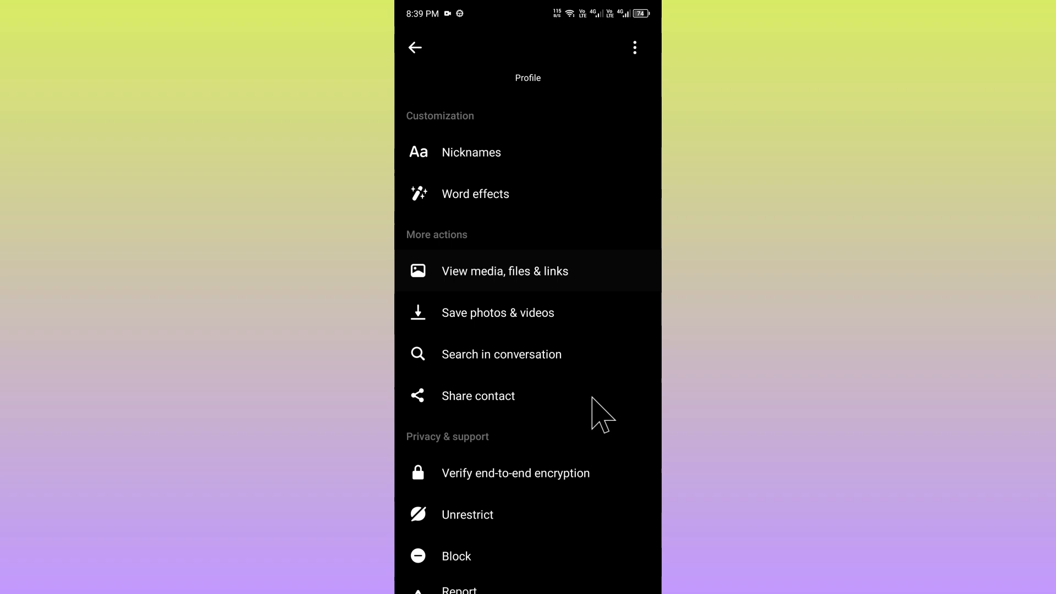
scroll(down, 3)
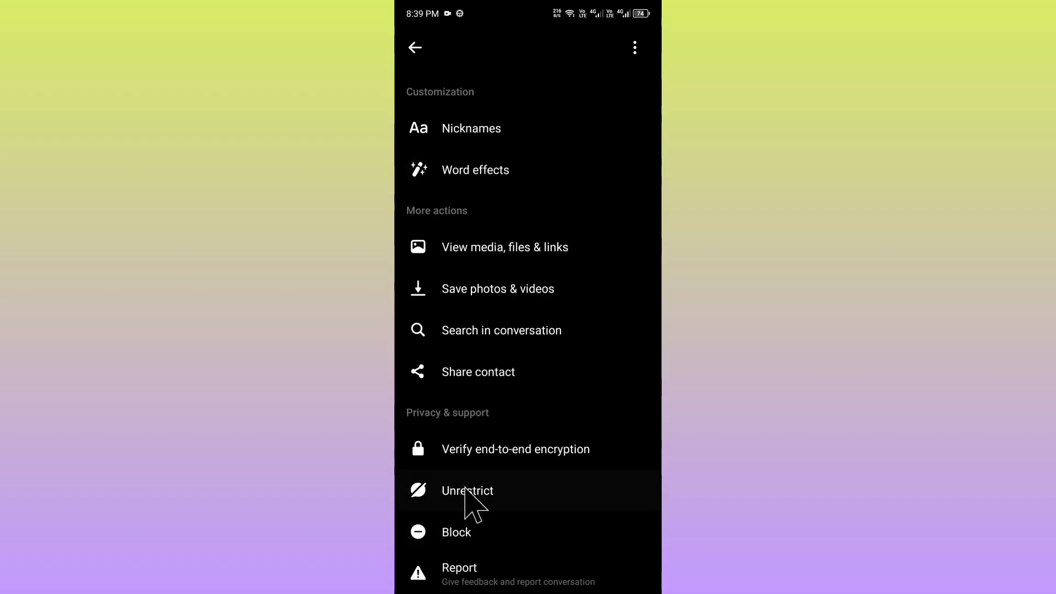
click(466, 490)
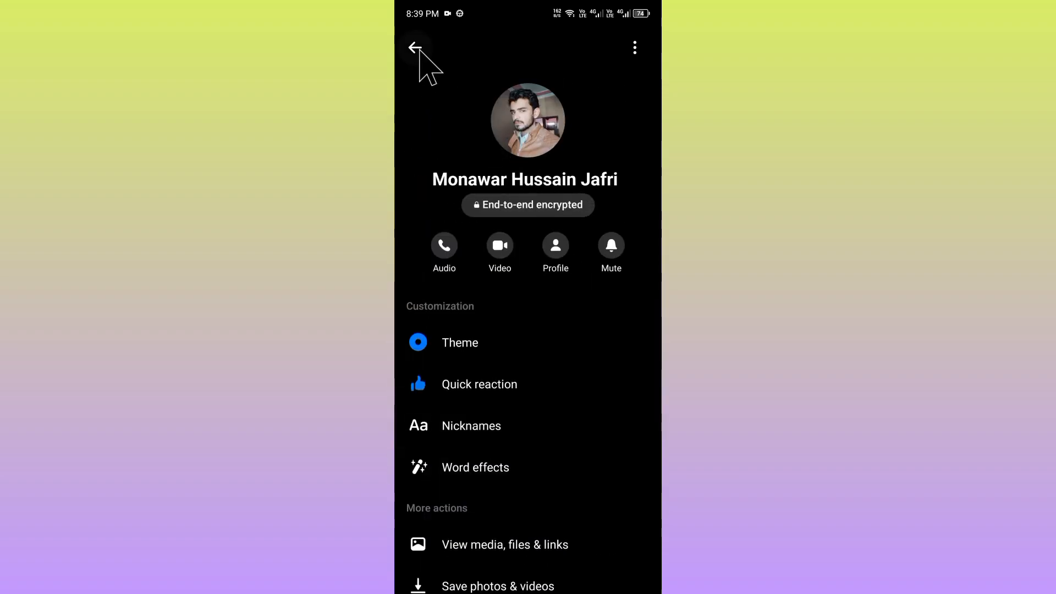
- Go from the chat to Privacy and safety's end-to-end encrypted chats settings
click(416, 48)
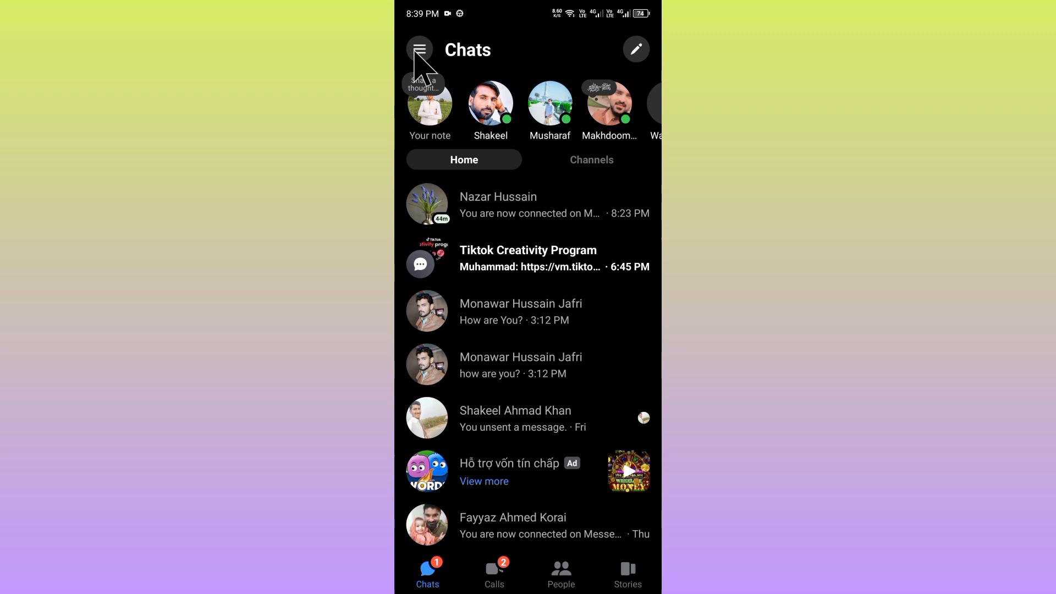
click(419, 49)
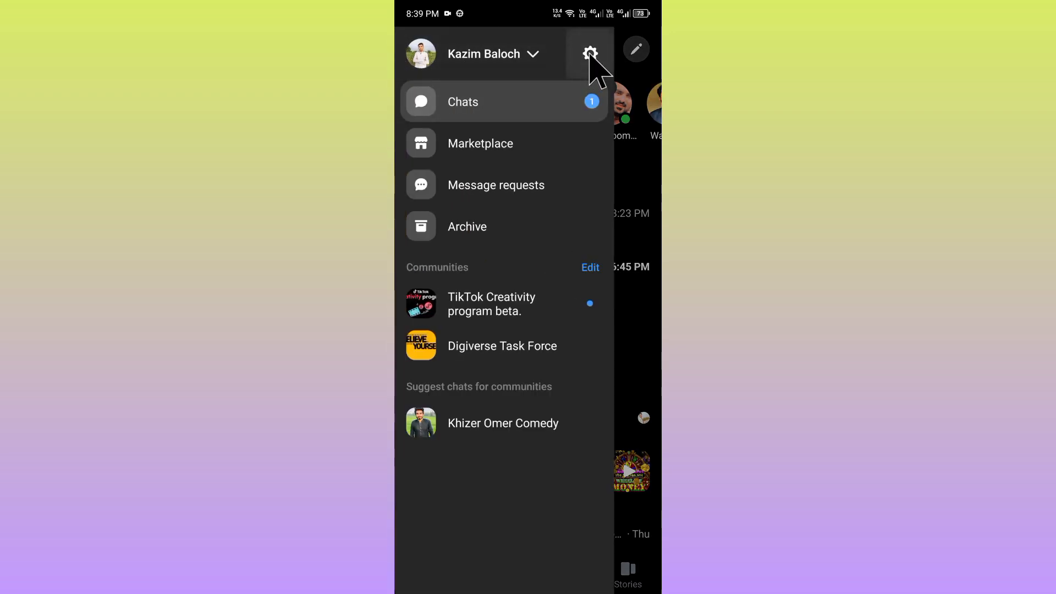
click(590, 48)
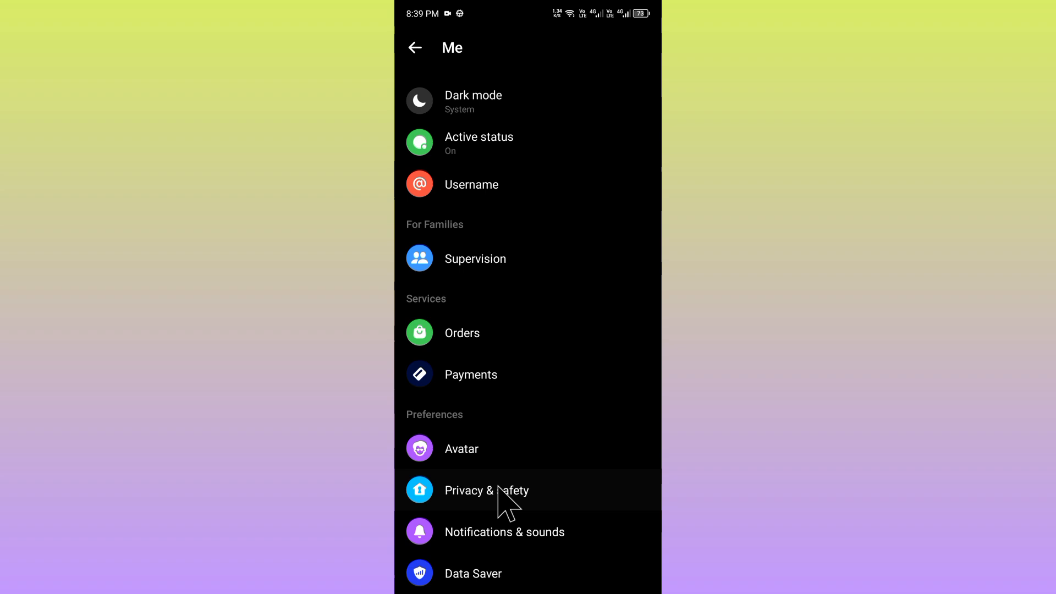
click(486, 490)
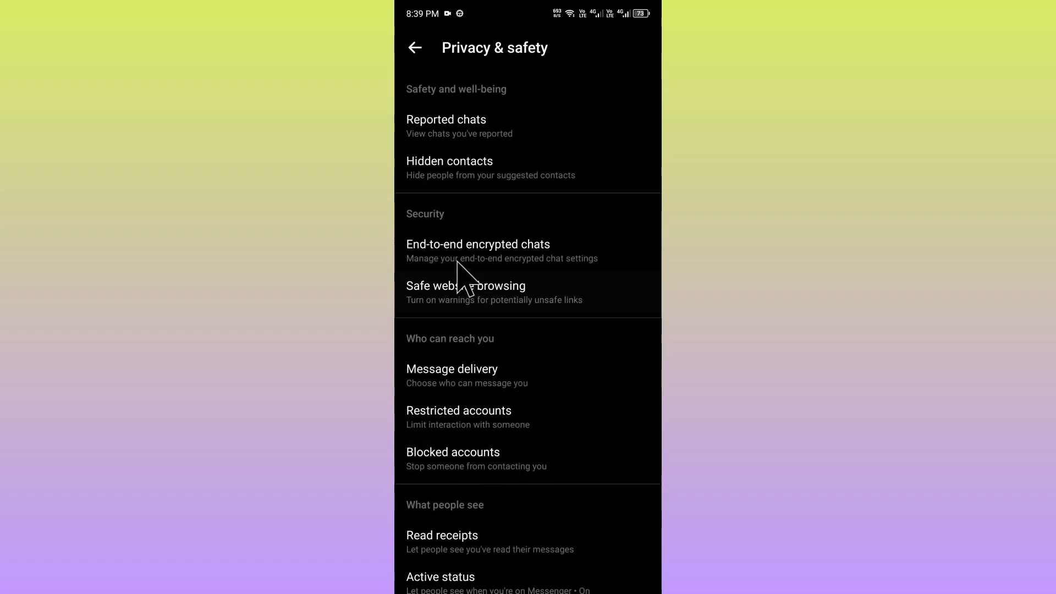
click(477, 243)
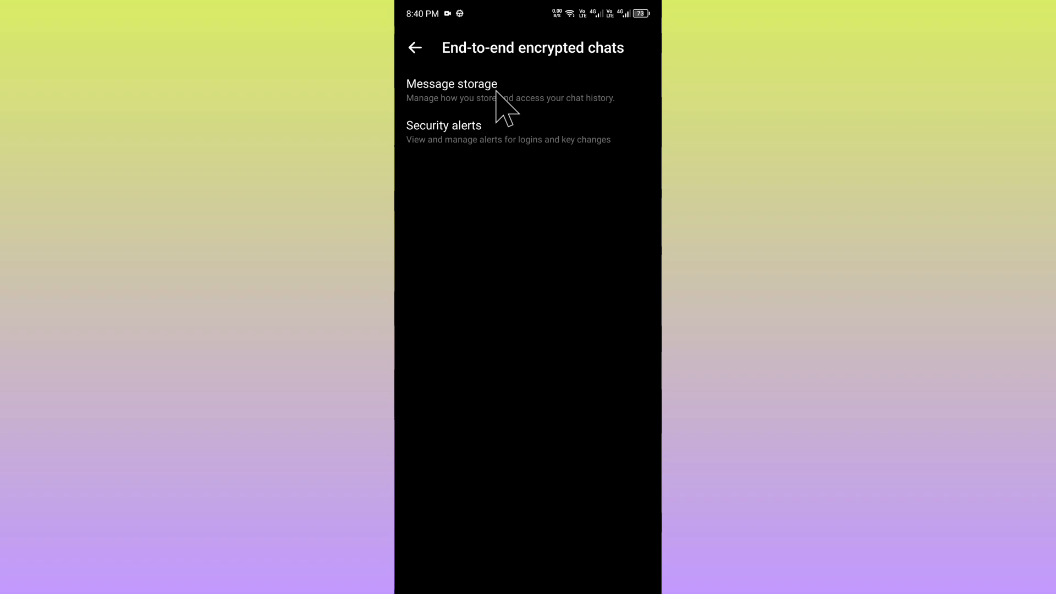
- Switch off low storage mode, confirm, and return to encrypted chats settings
click(451, 84)
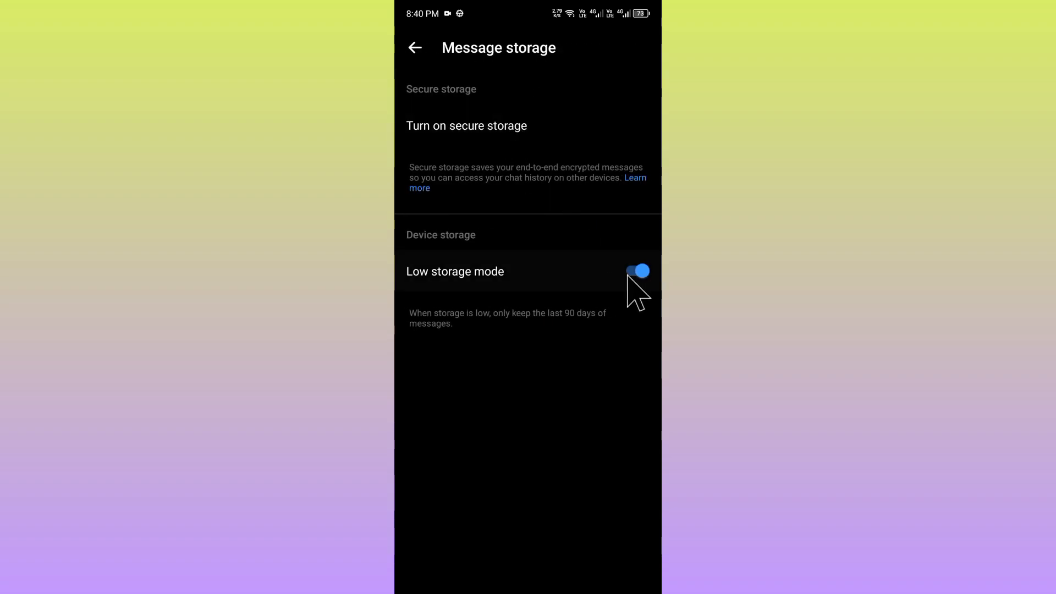
click(636, 270)
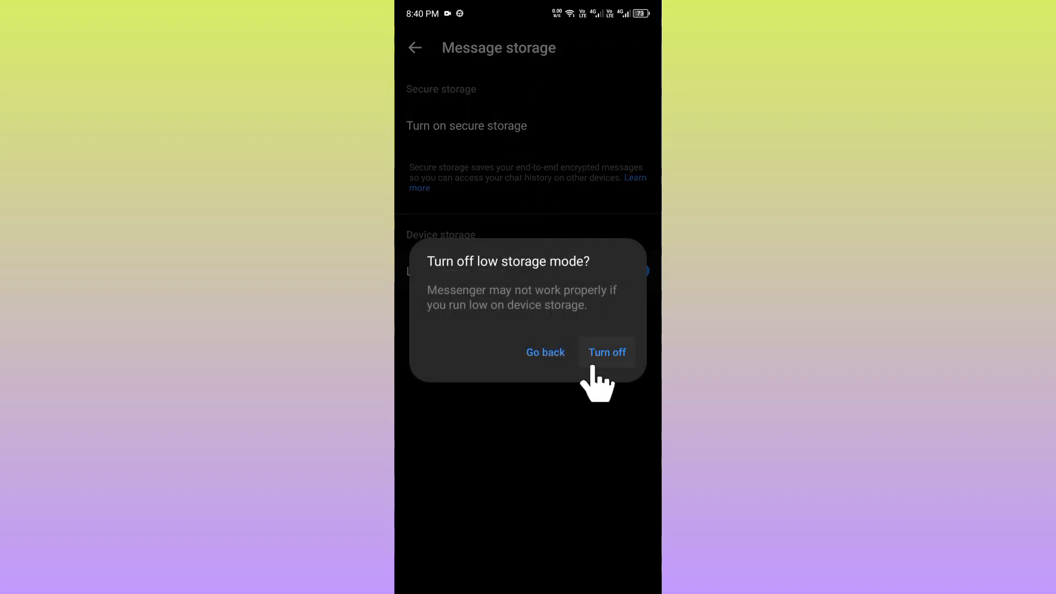
click(606, 351)
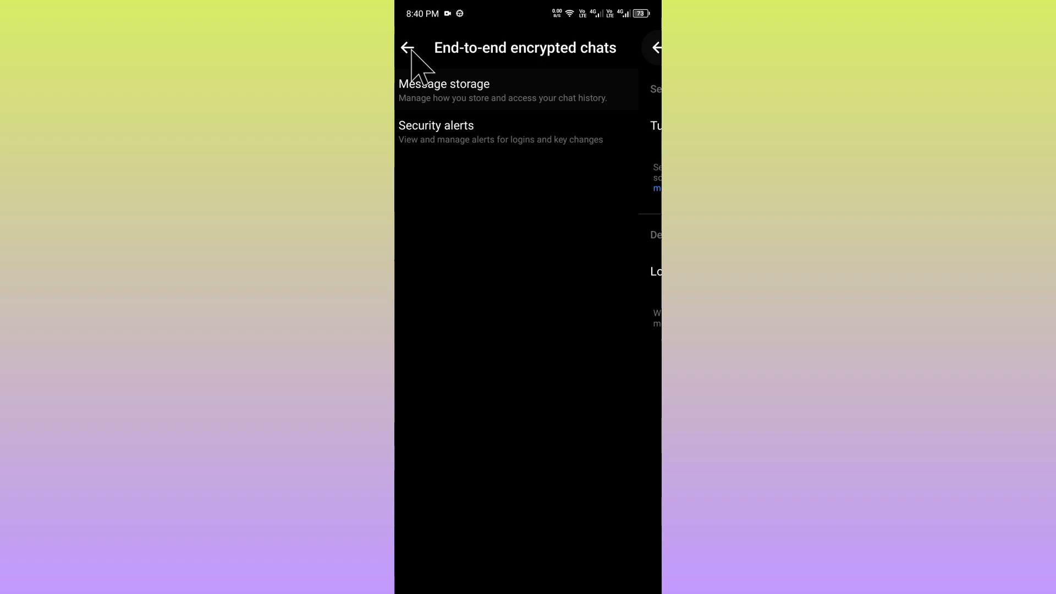
- Check which security alerts are enabled under Security alerts
click(436, 132)
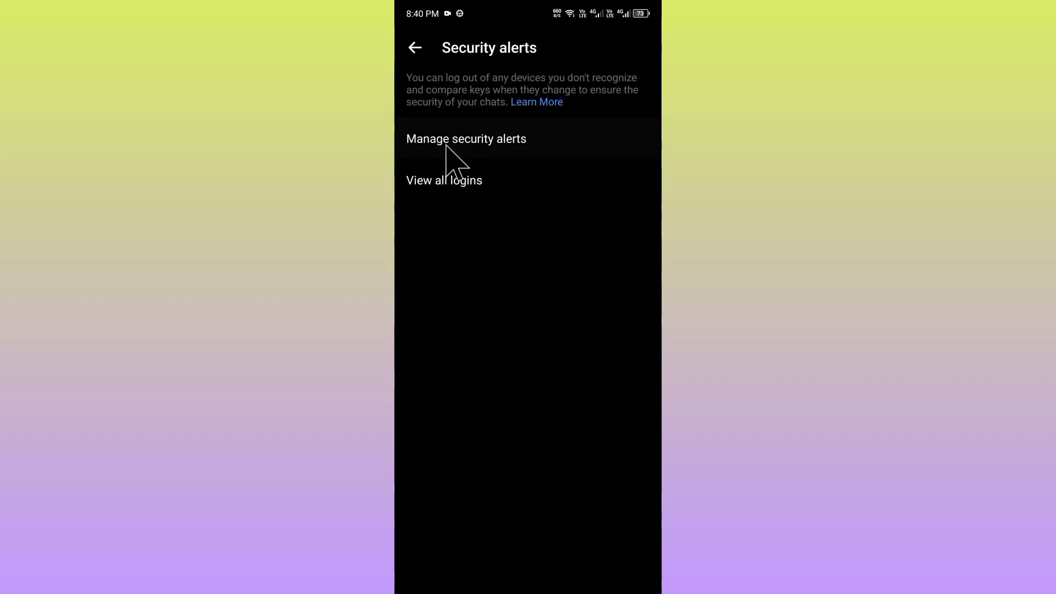
click(465, 139)
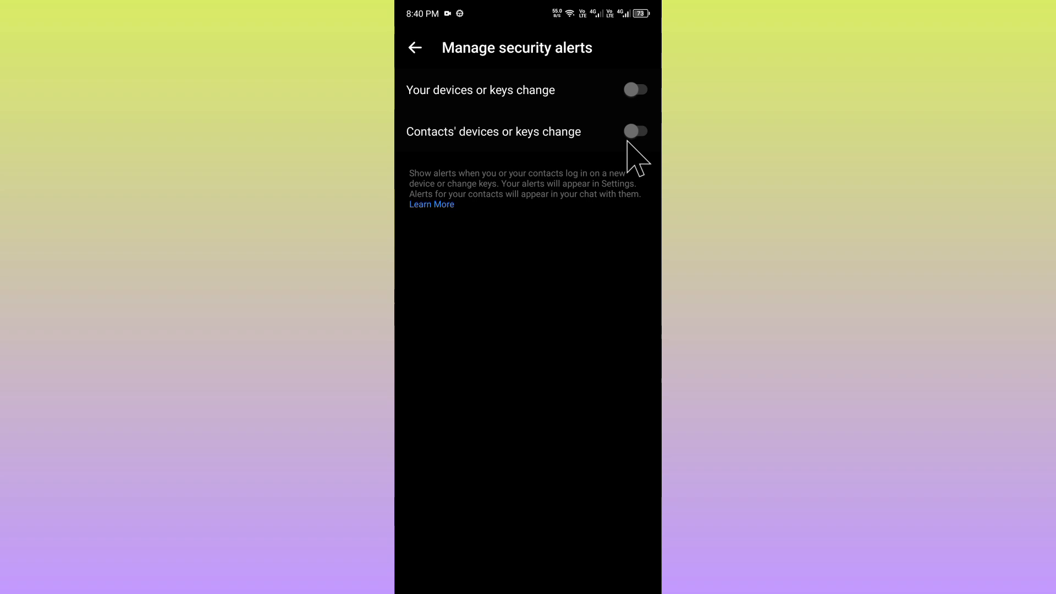
click(415, 48)
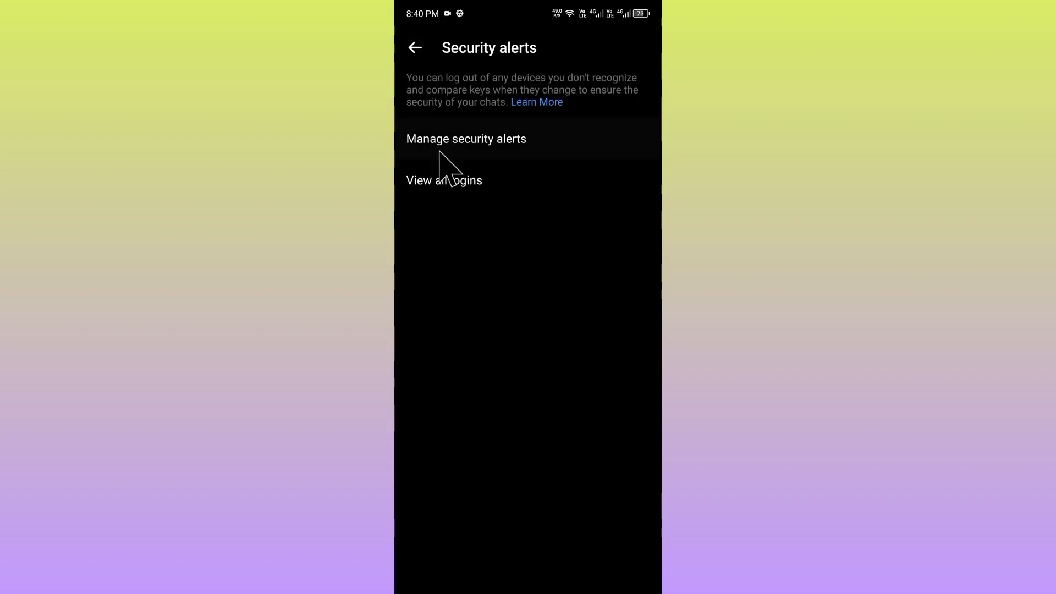
- View the list of all logged-in devices, then back out to the side menu
click(444, 180)
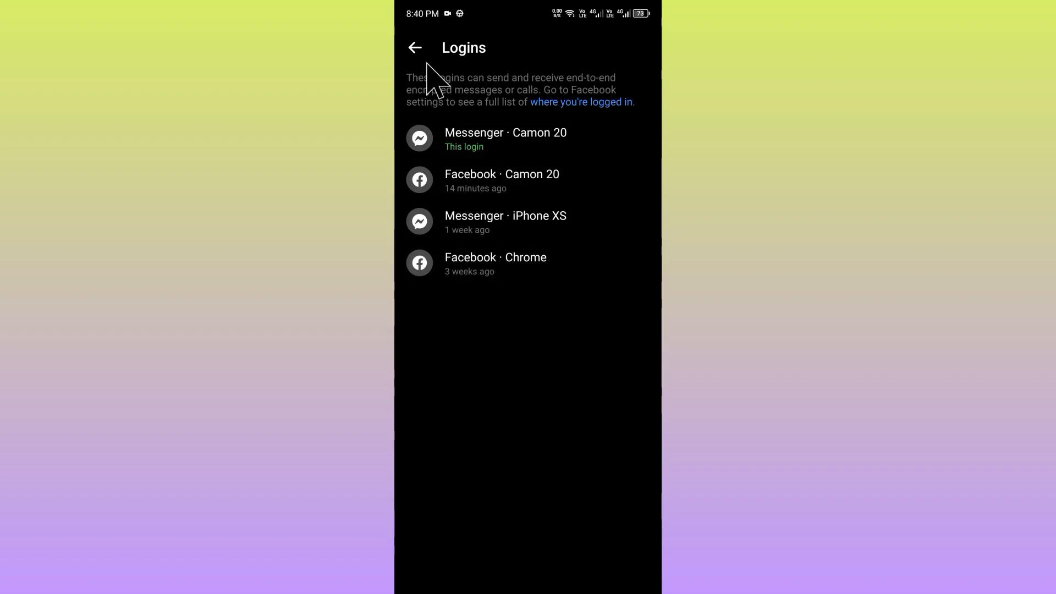
click(415, 48)
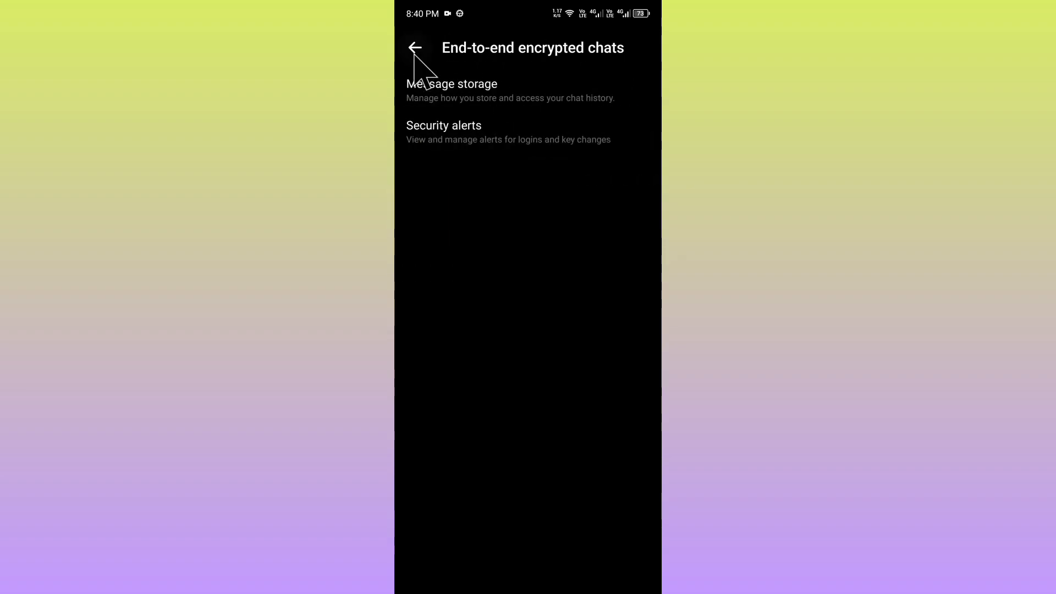
click(416, 48)
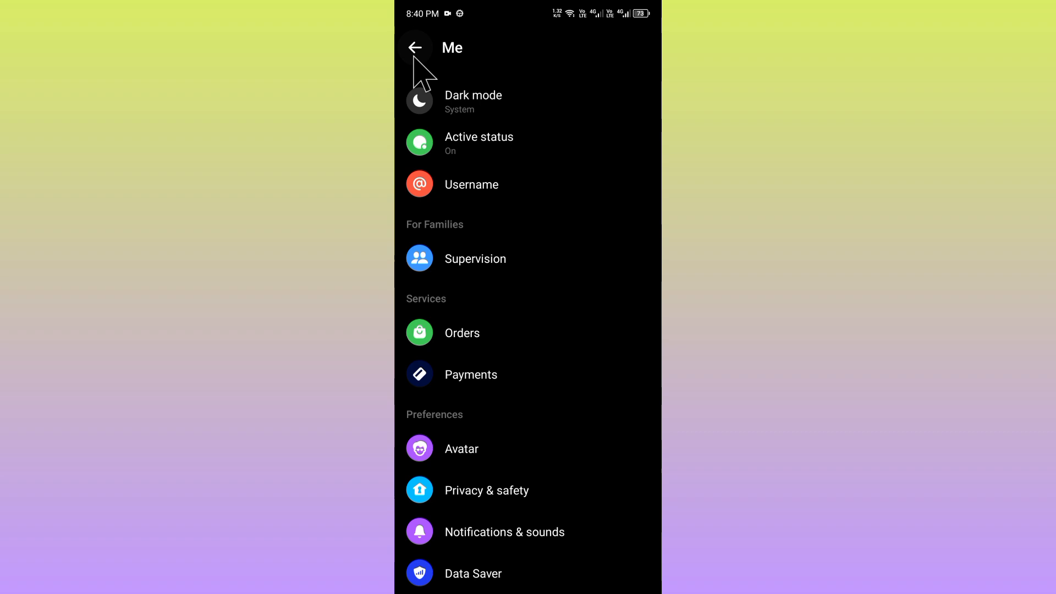
click(415, 48)
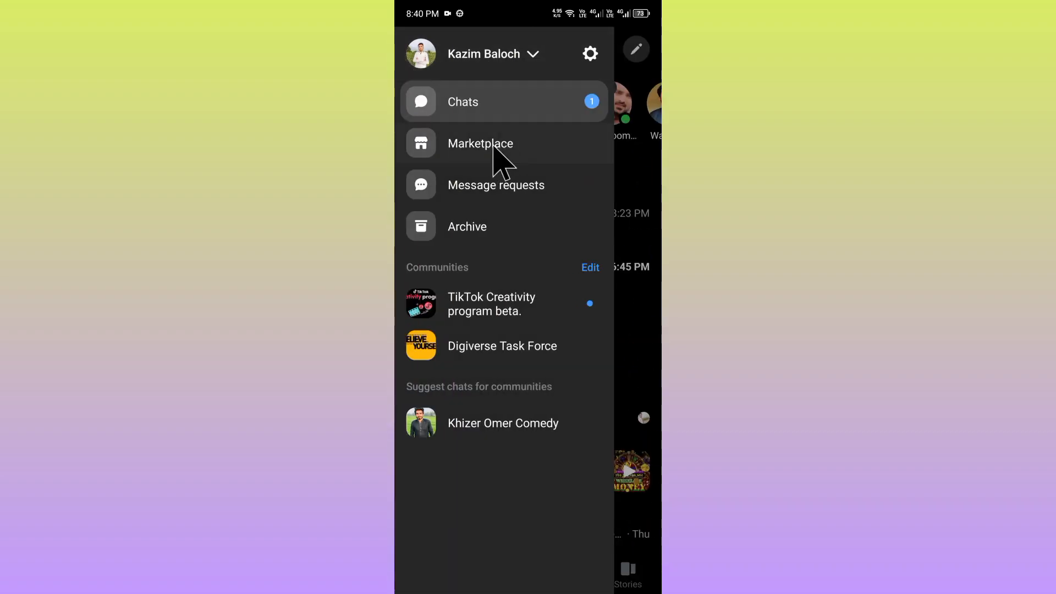
- Open the duplicate chat, return to the list, check the remaining chat, then exit Messenger
click(463, 102)
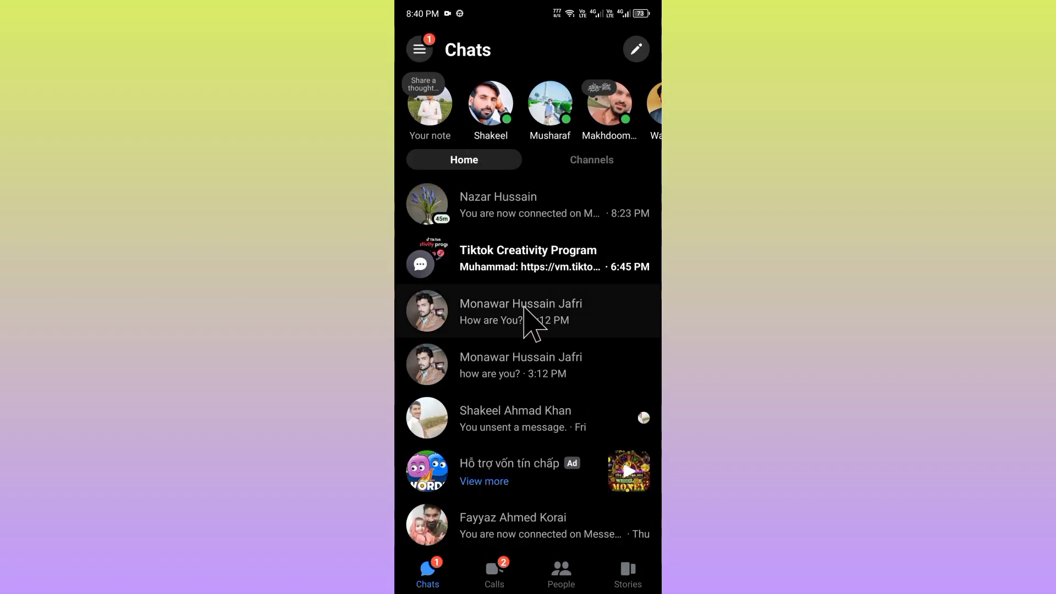
click(521, 310)
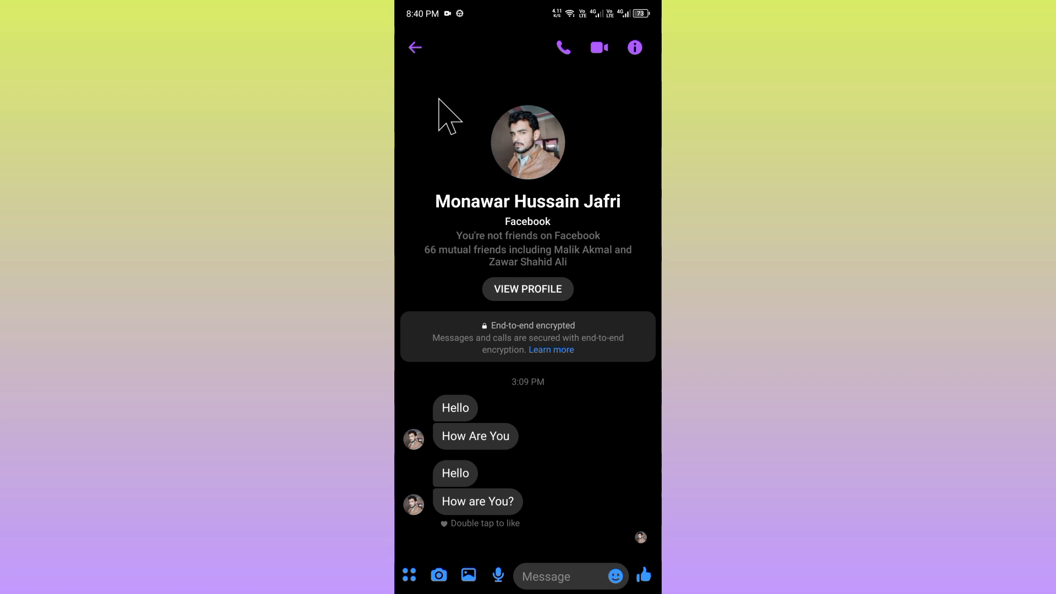
click(415, 47)
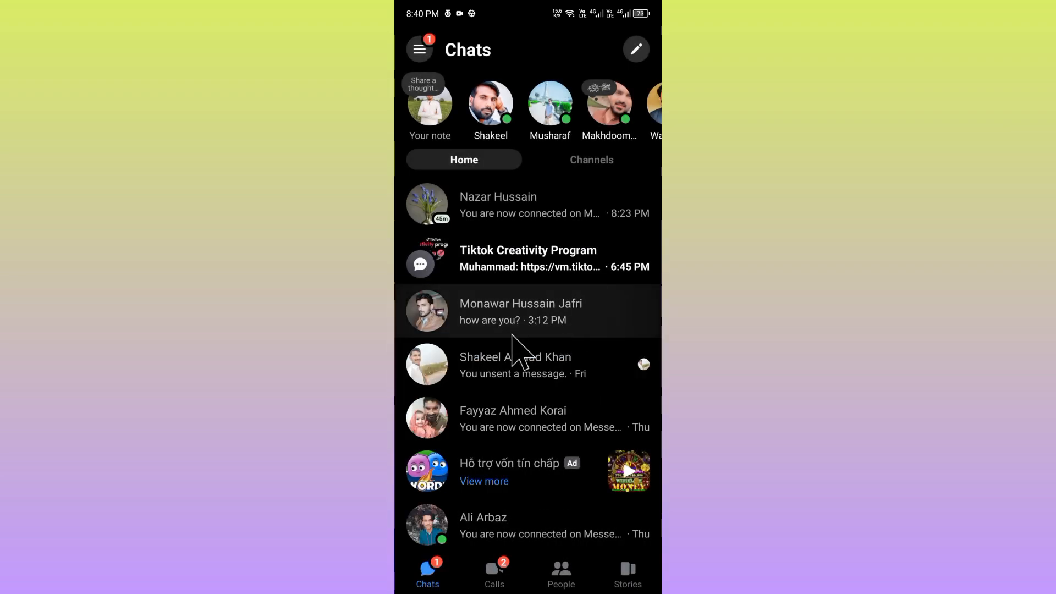
click(521, 310)
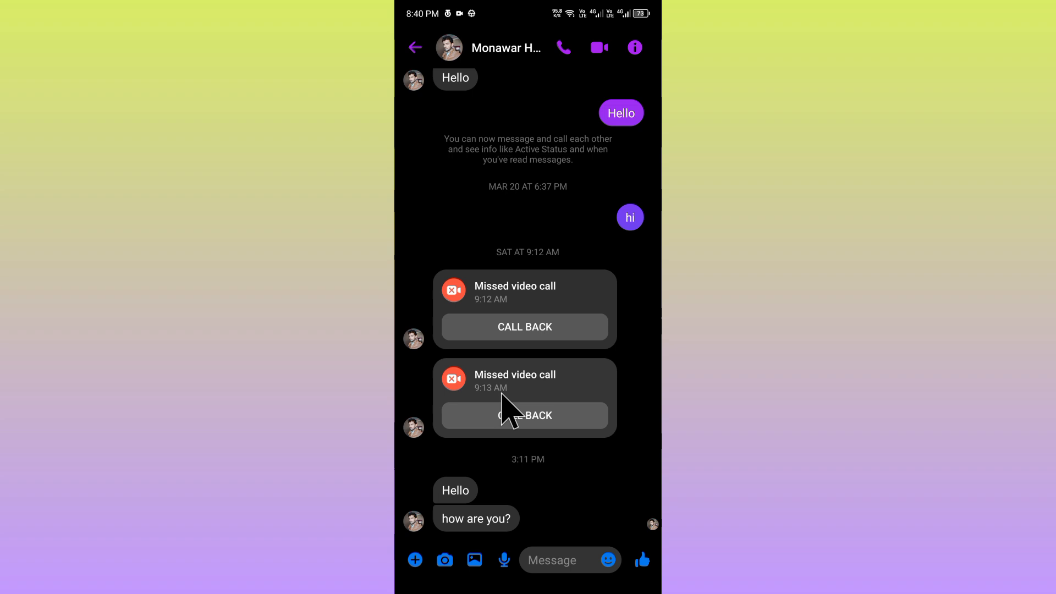
mouse_move(527, 263)
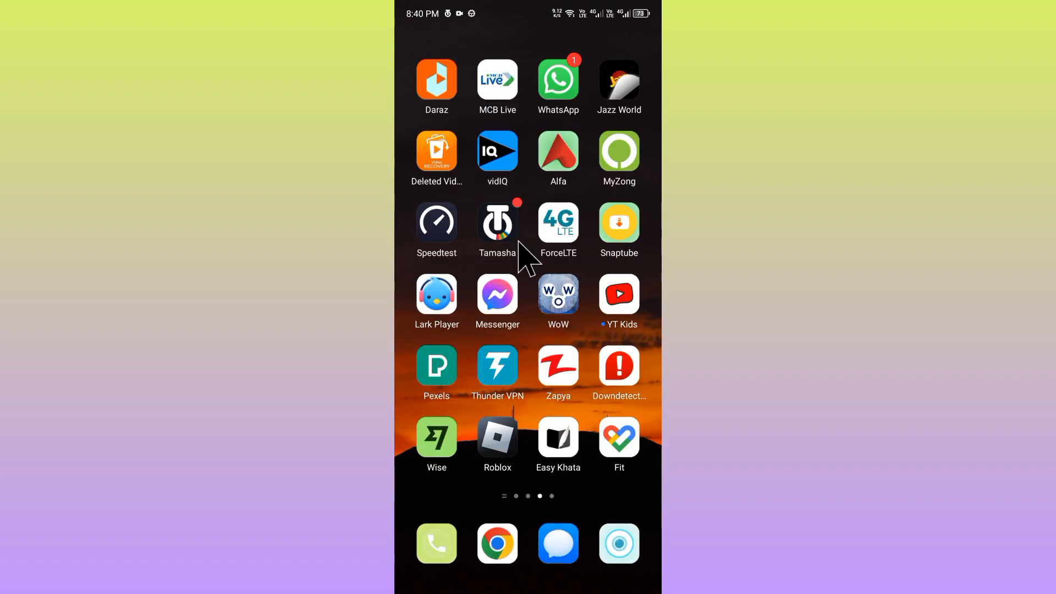
scroll(left, 3)
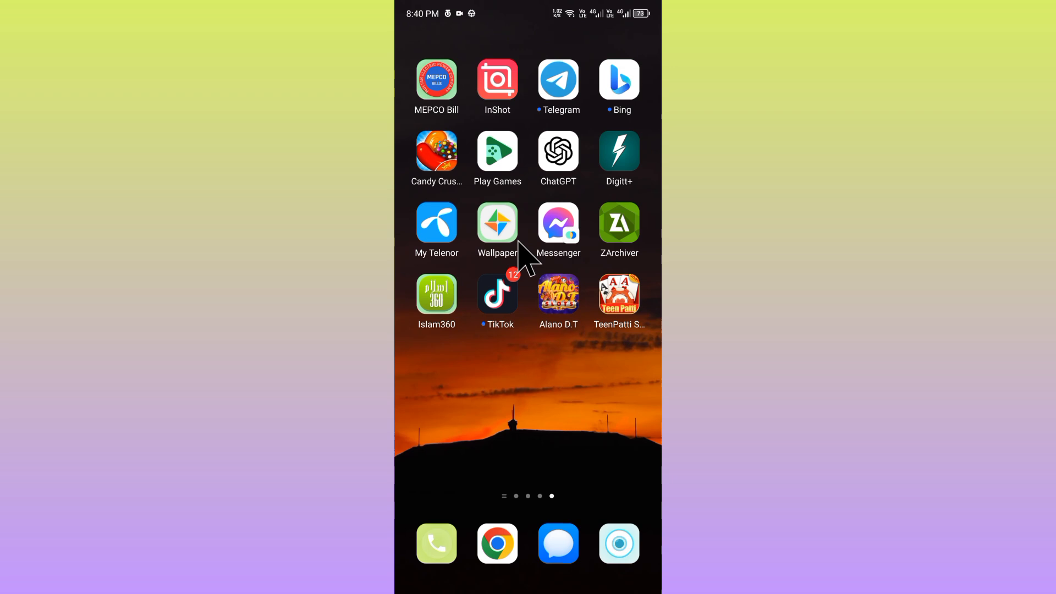